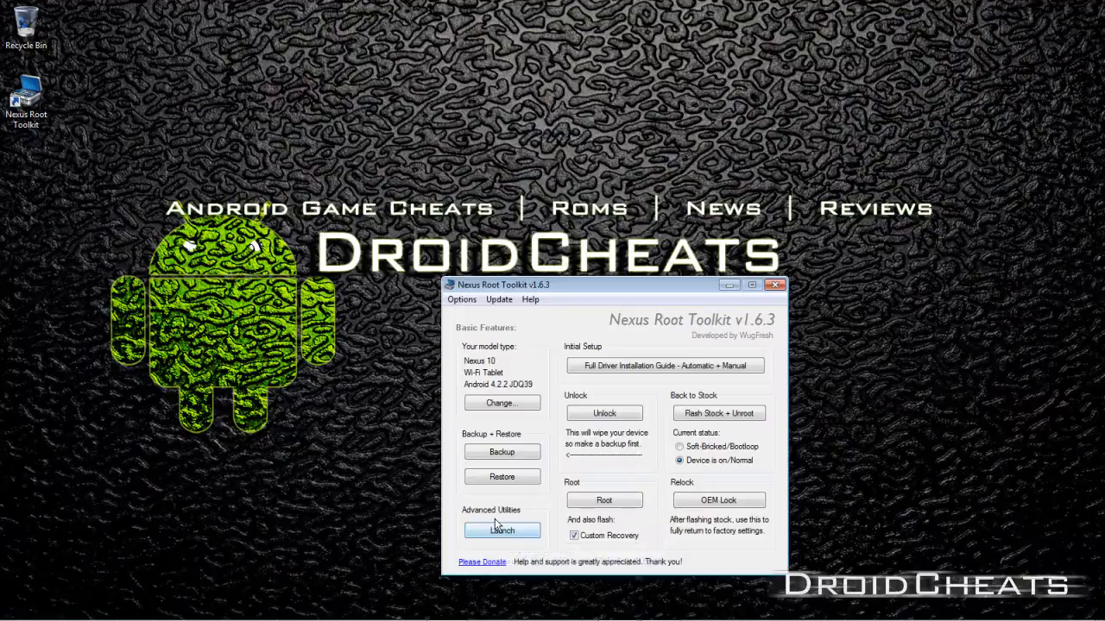
mouse_move(501, 529)
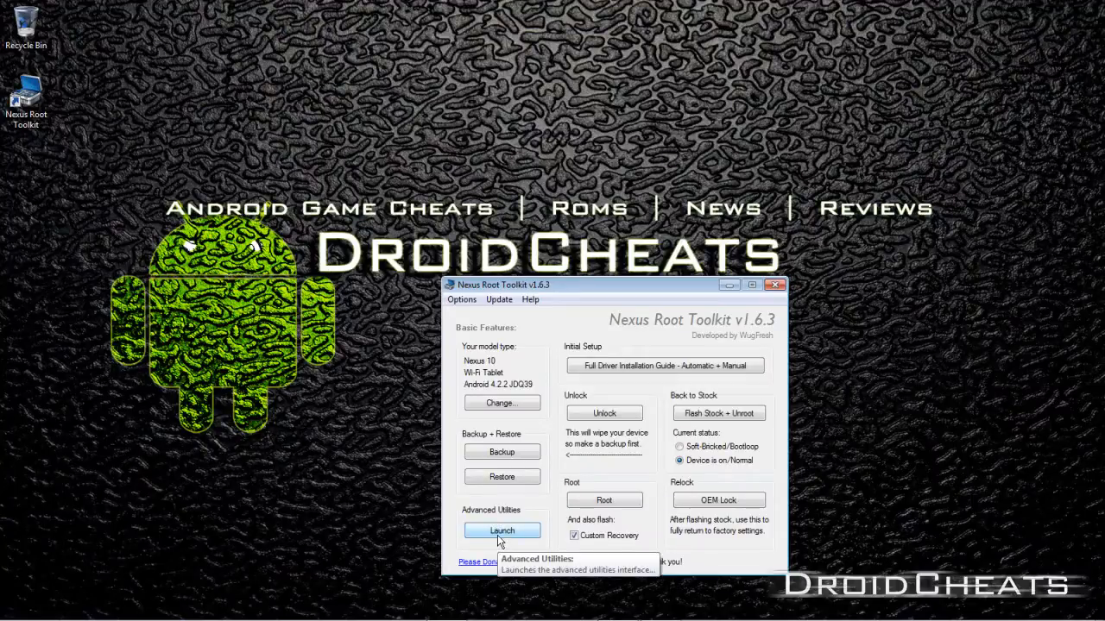
Step: Start a full Nandroid backup with custom recovery from the Backup Utilities tools
click(501, 530)
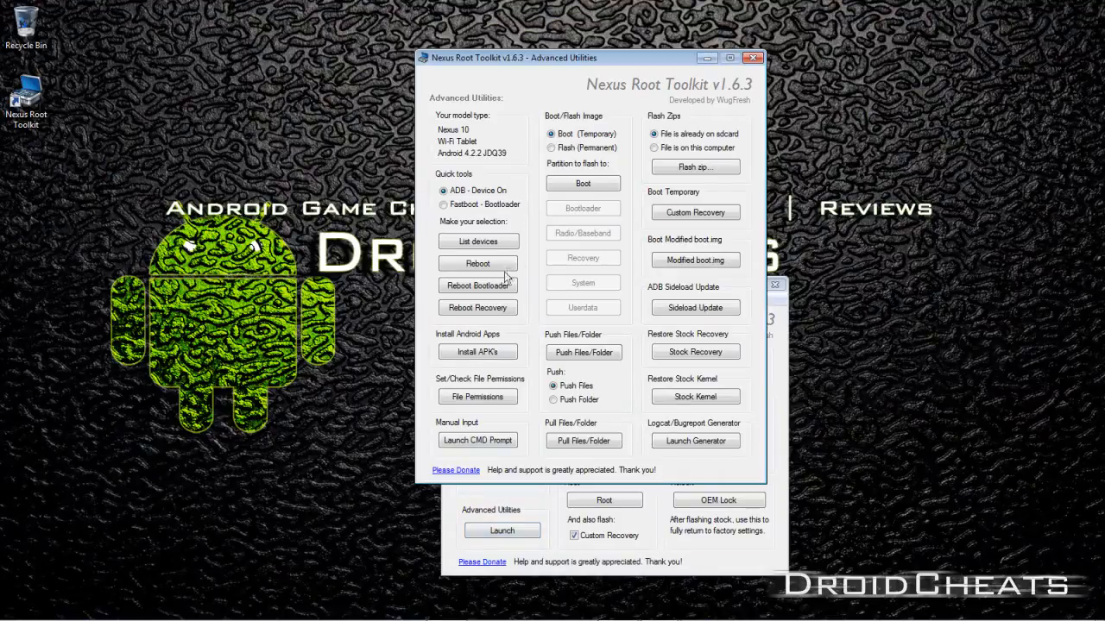
mouse_move(560, 228)
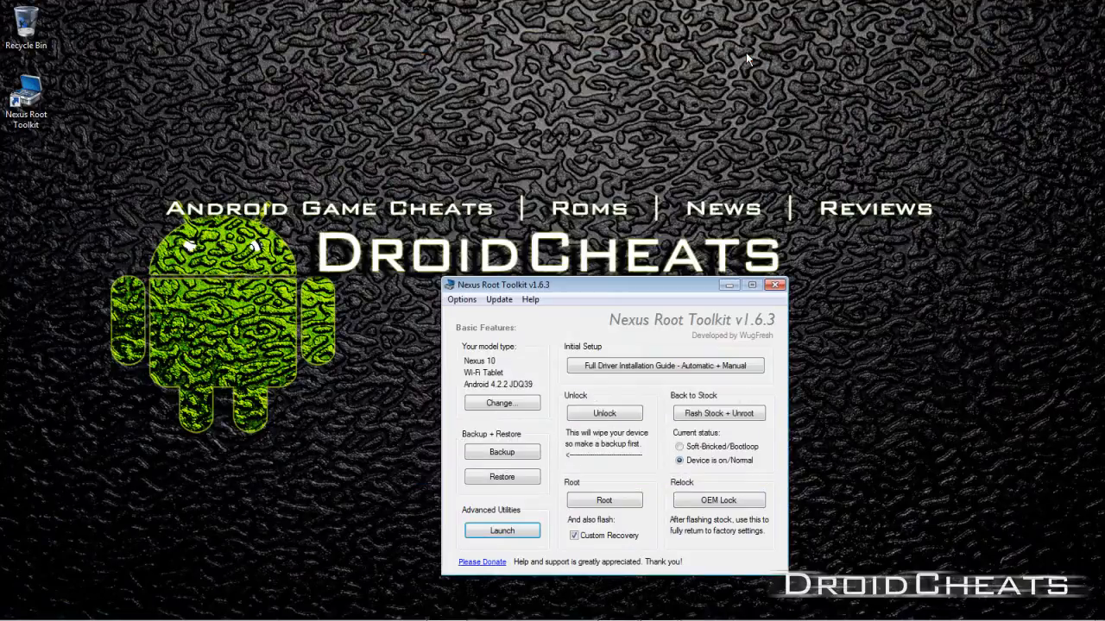
mouse_move(604, 312)
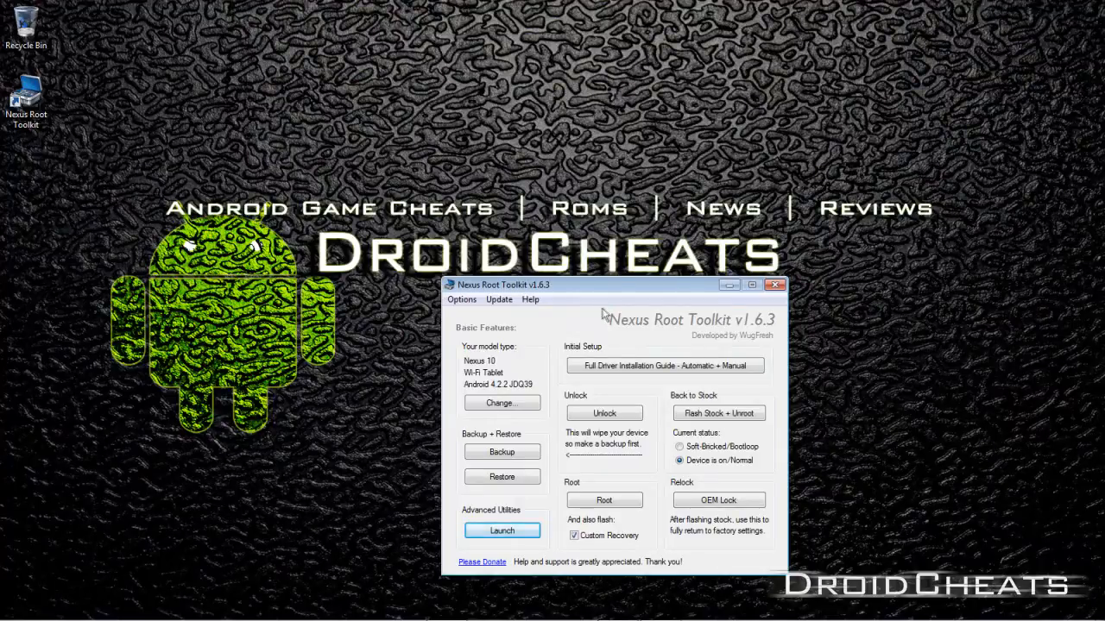
mouse_move(612, 338)
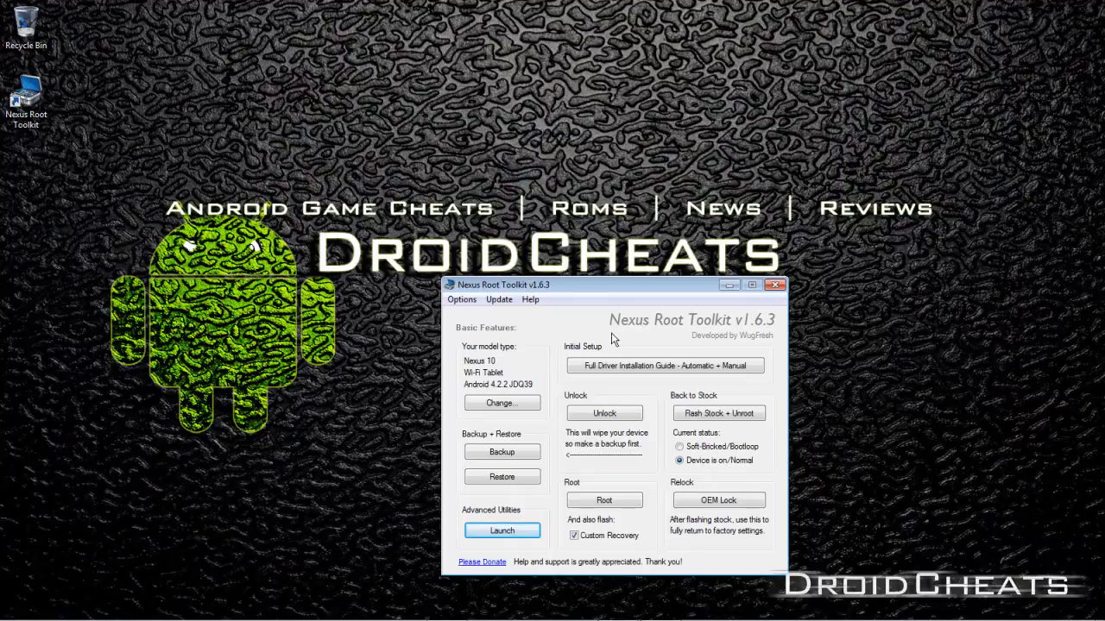
mouse_move(500, 452)
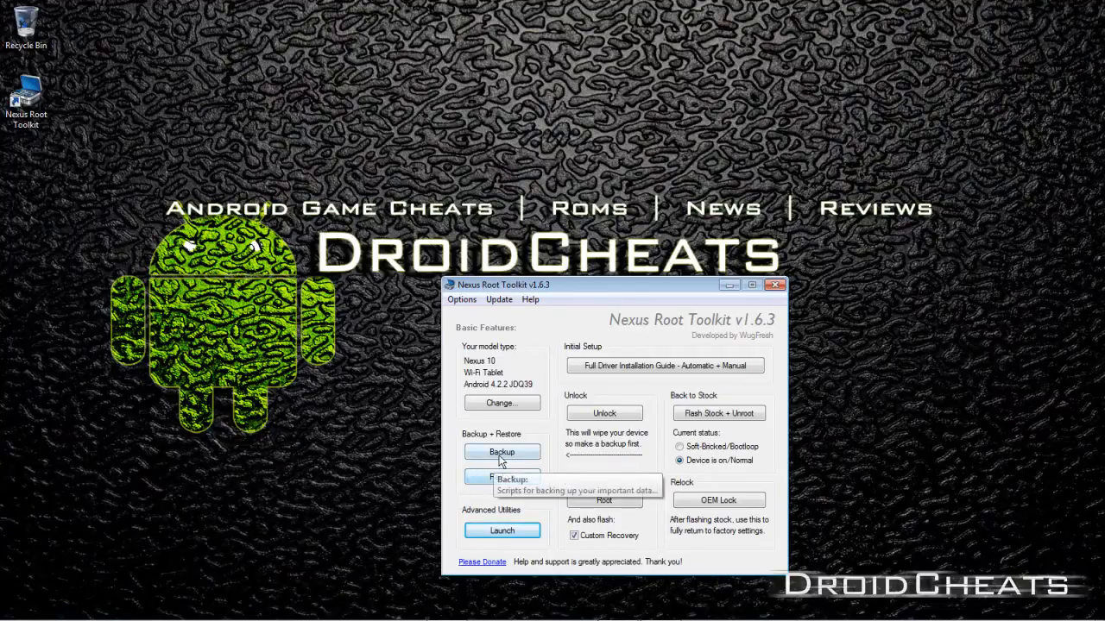
click(500, 452)
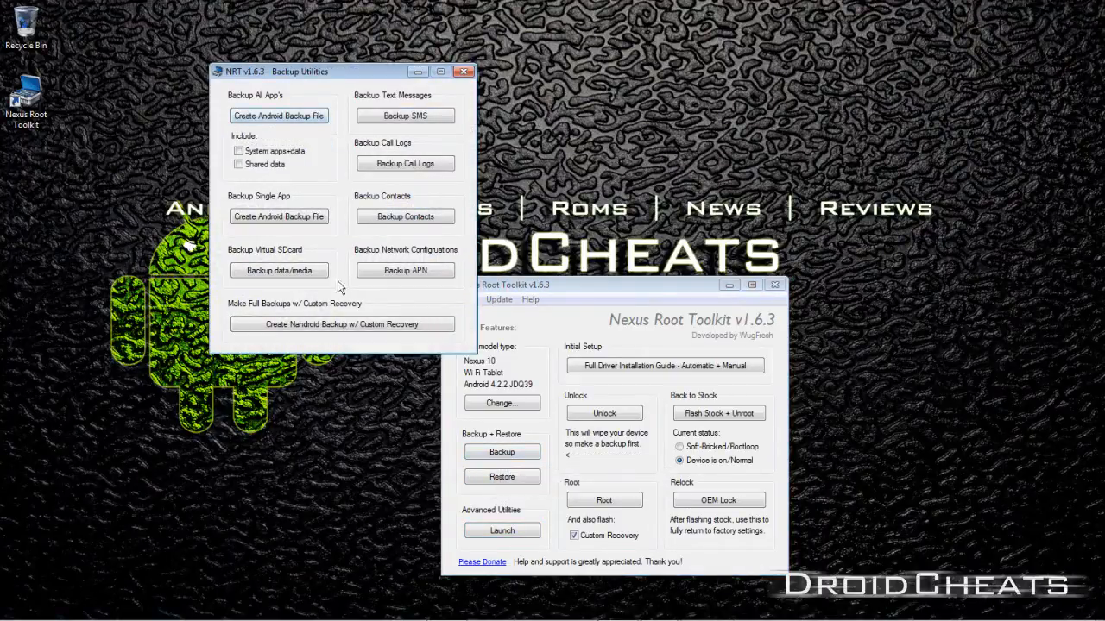
mouse_move(342, 324)
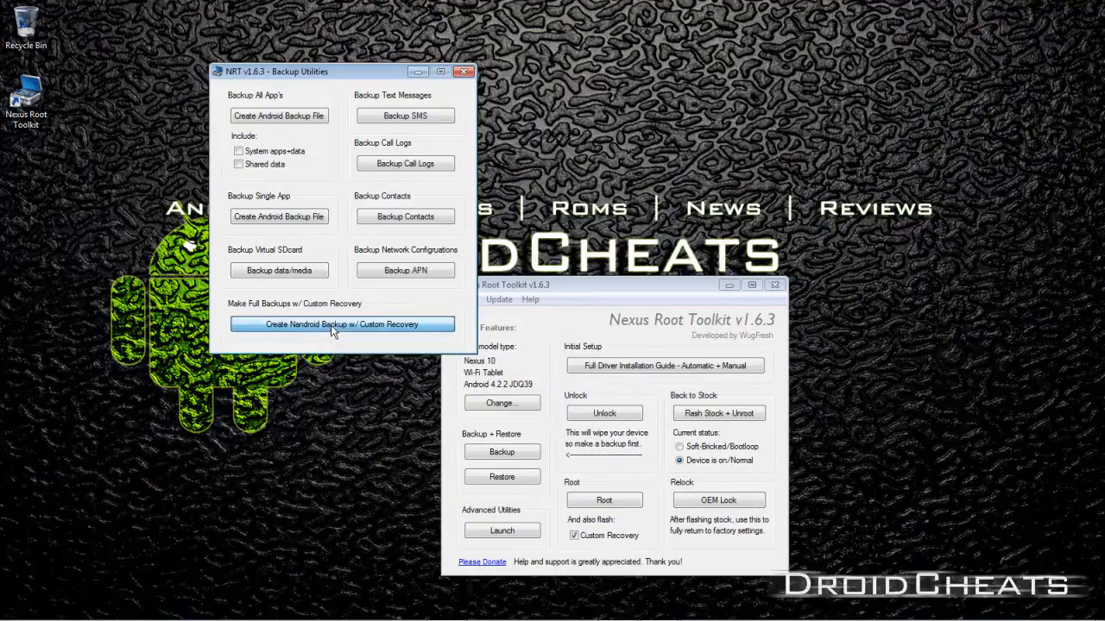
click(342, 324)
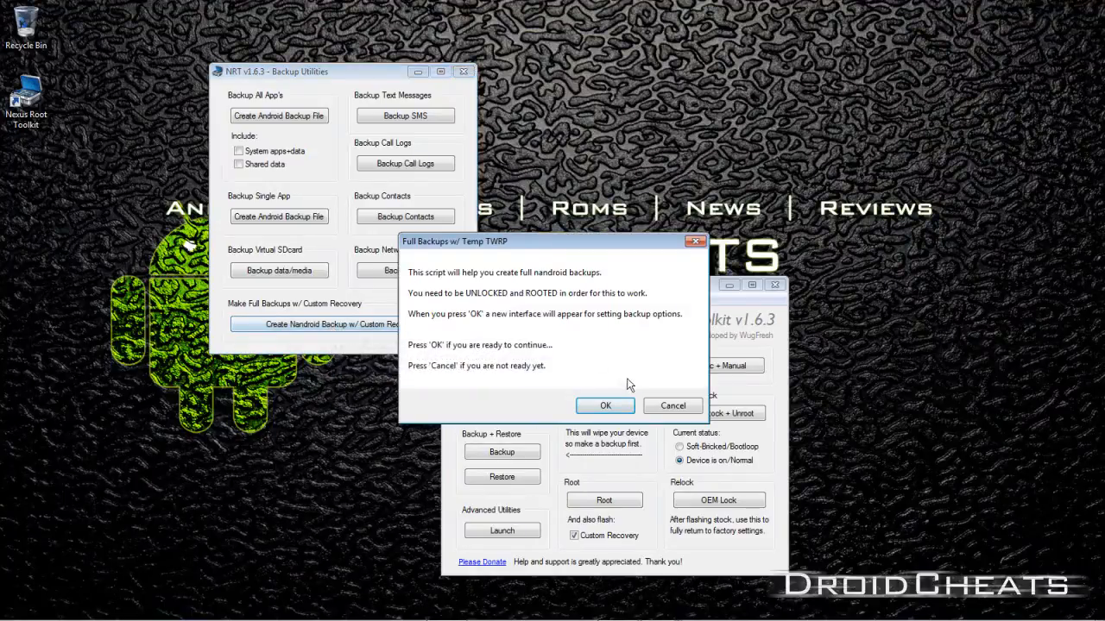
mouse_move(742, 366)
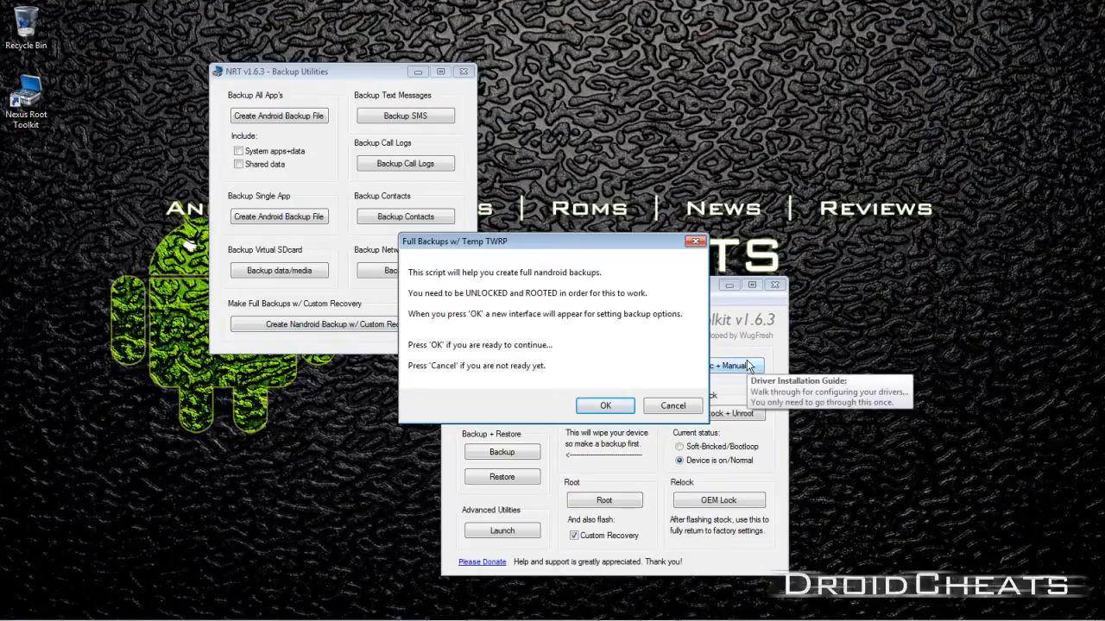
mouse_move(578, 394)
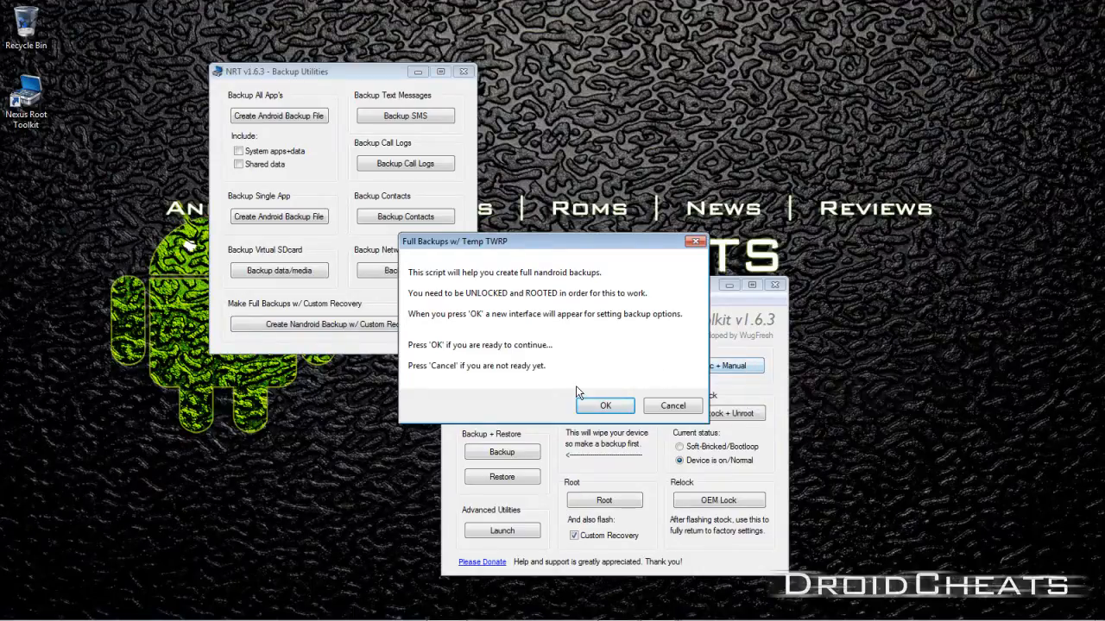
mouse_move(552, 283)
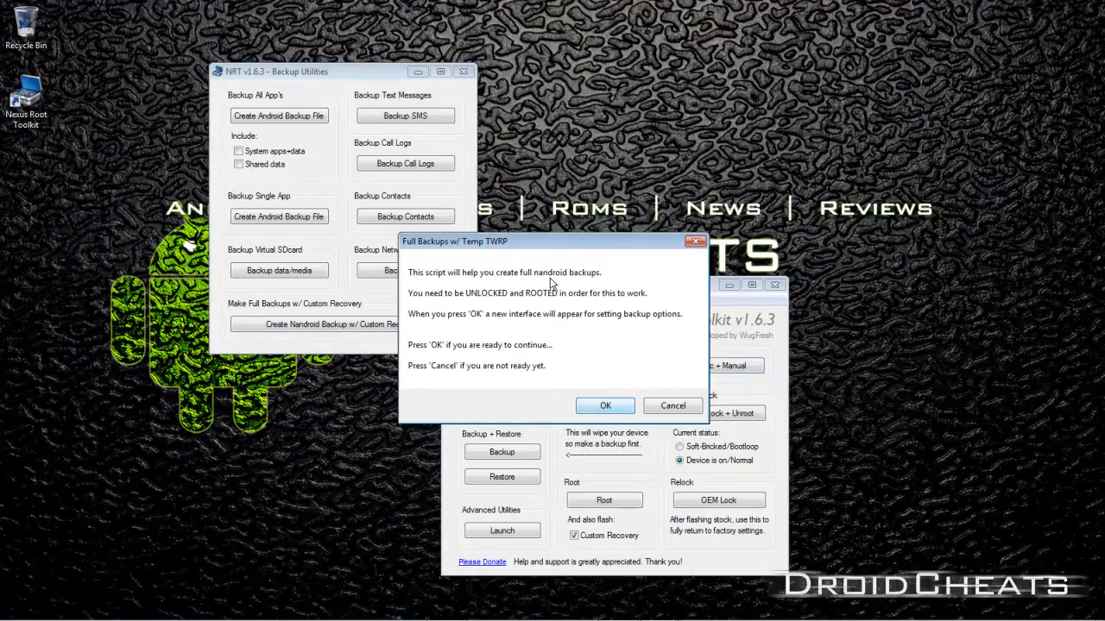
mouse_move(509, 379)
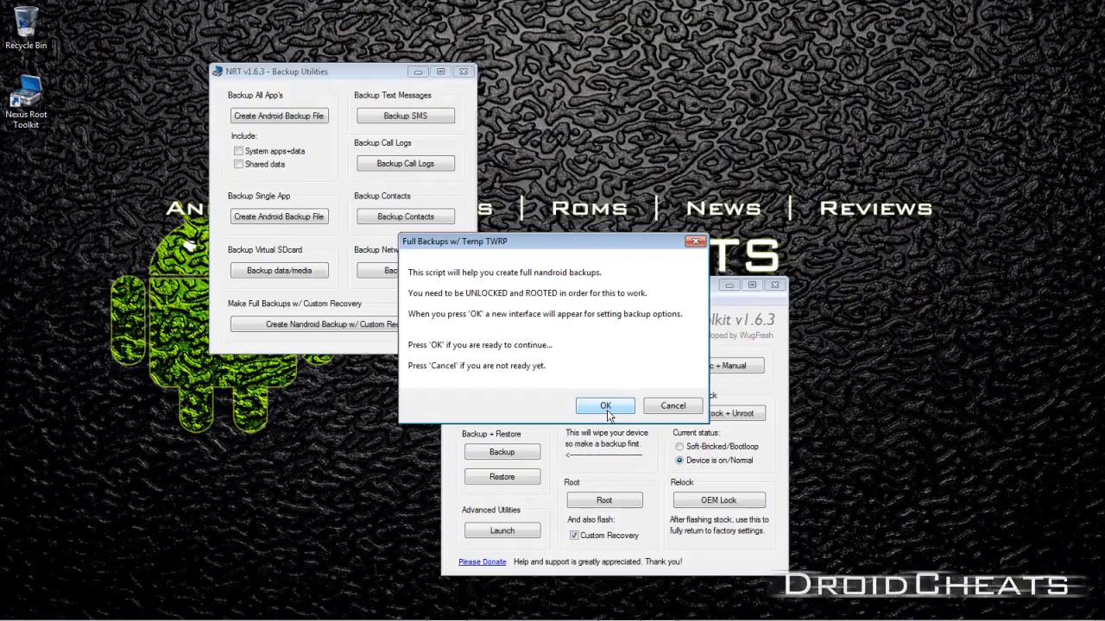
mouse_move(608, 413)
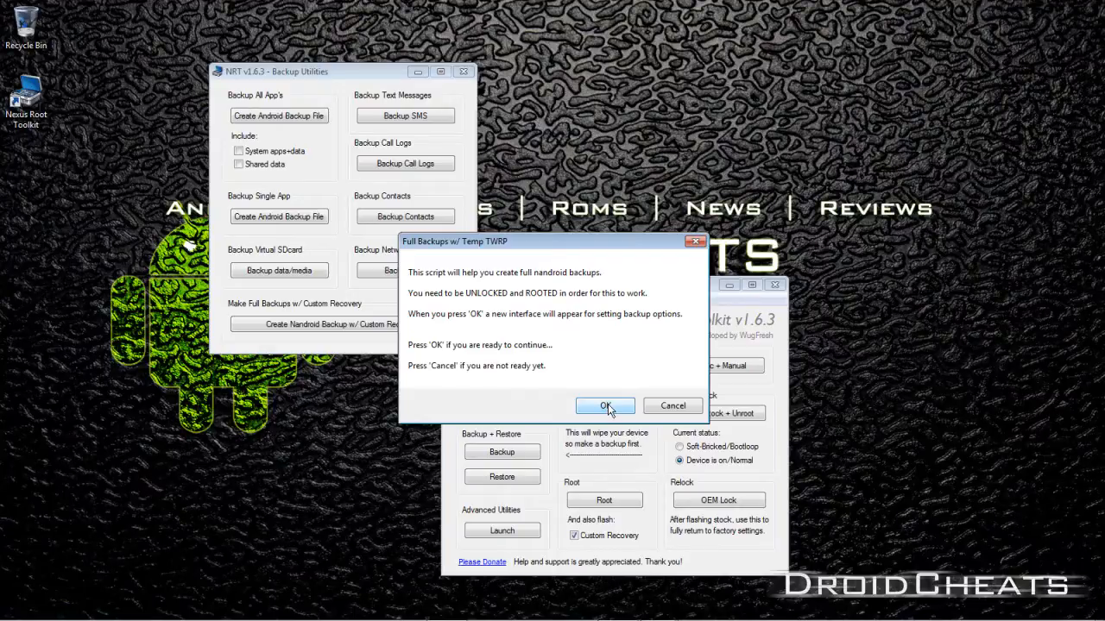
Step: Include System, Data, Cache, Recovery and Boot partitions without MD5sums and confirm the operation
click(604, 405)
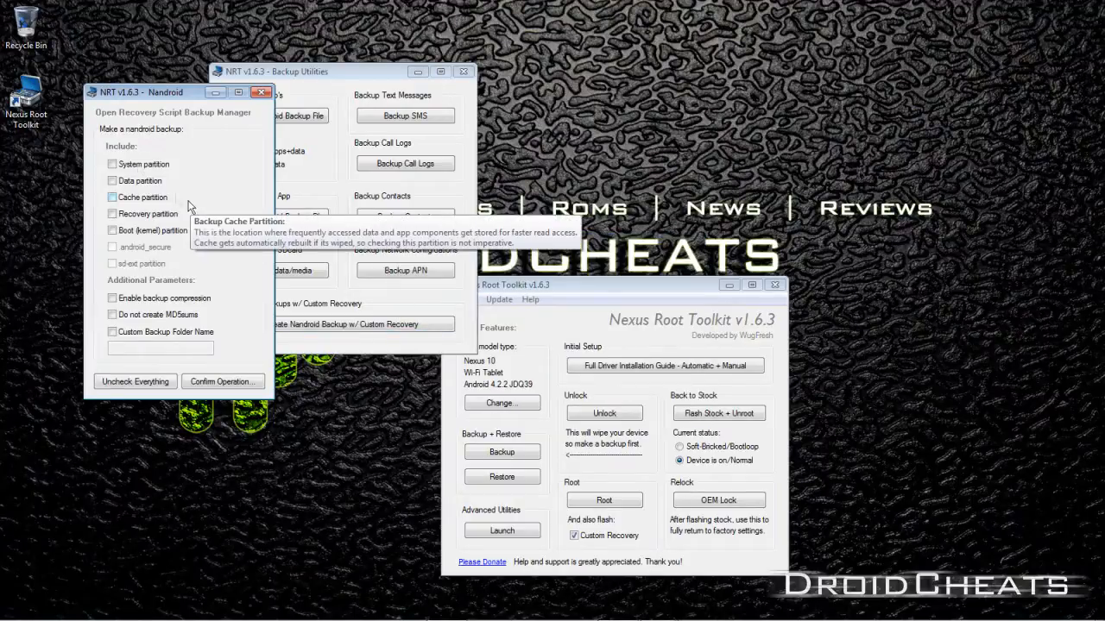
mouse_move(110, 331)
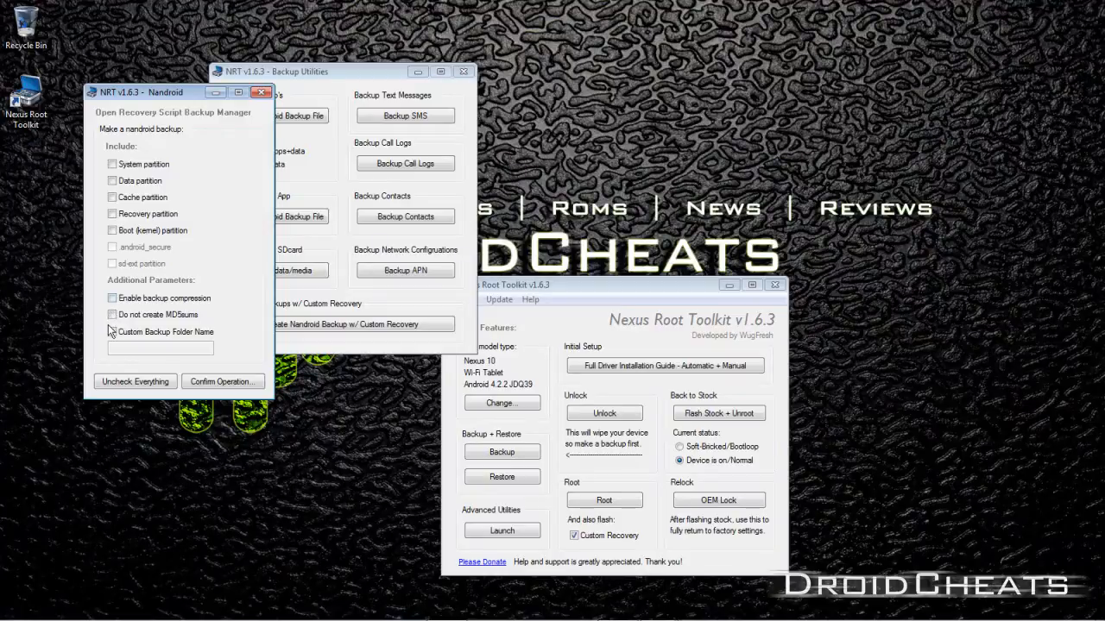
click(111, 164)
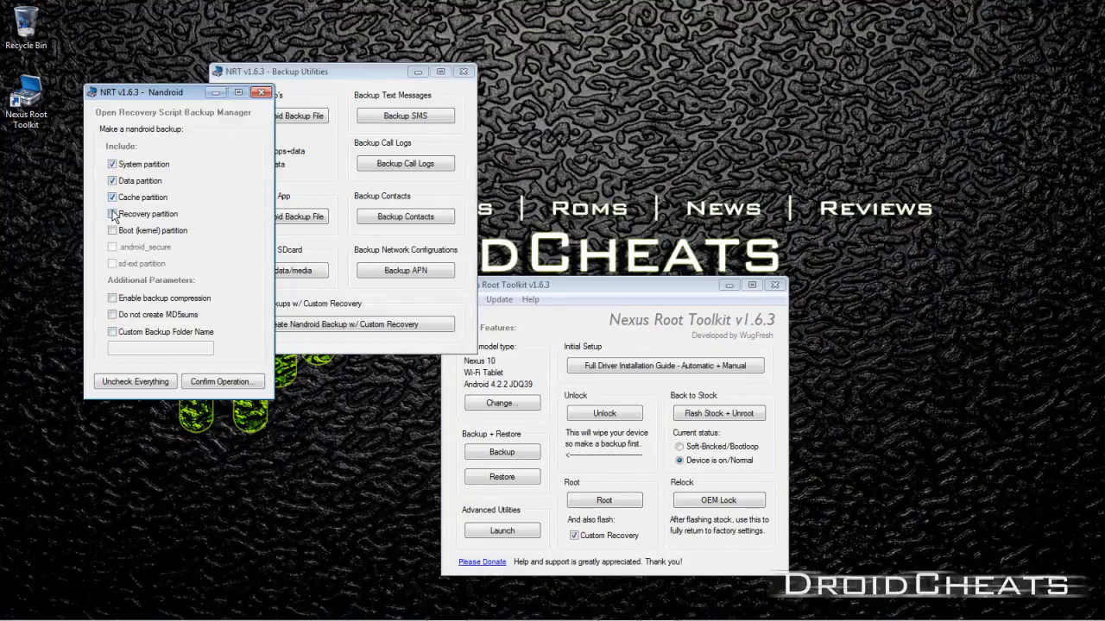
click(110, 214)
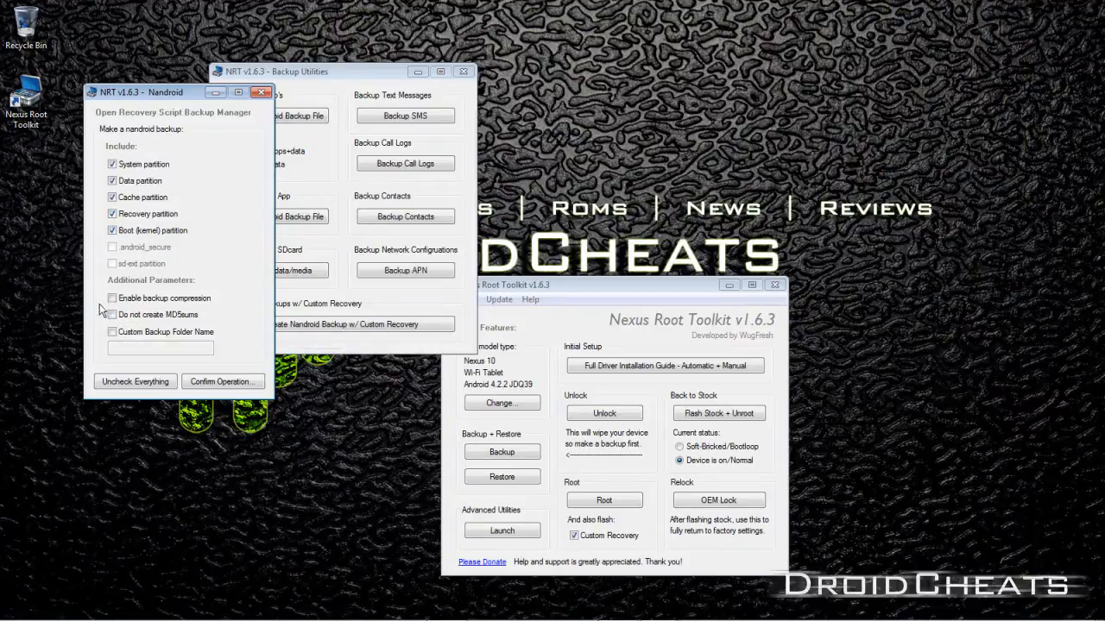
mouse_move(112, 319)
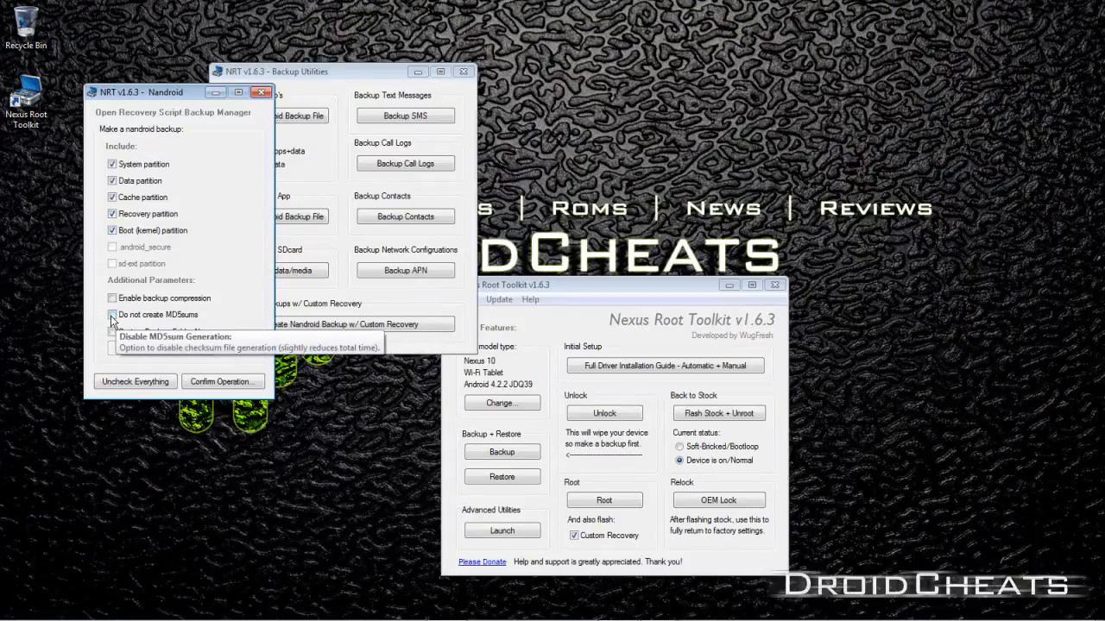
click(111, 314)
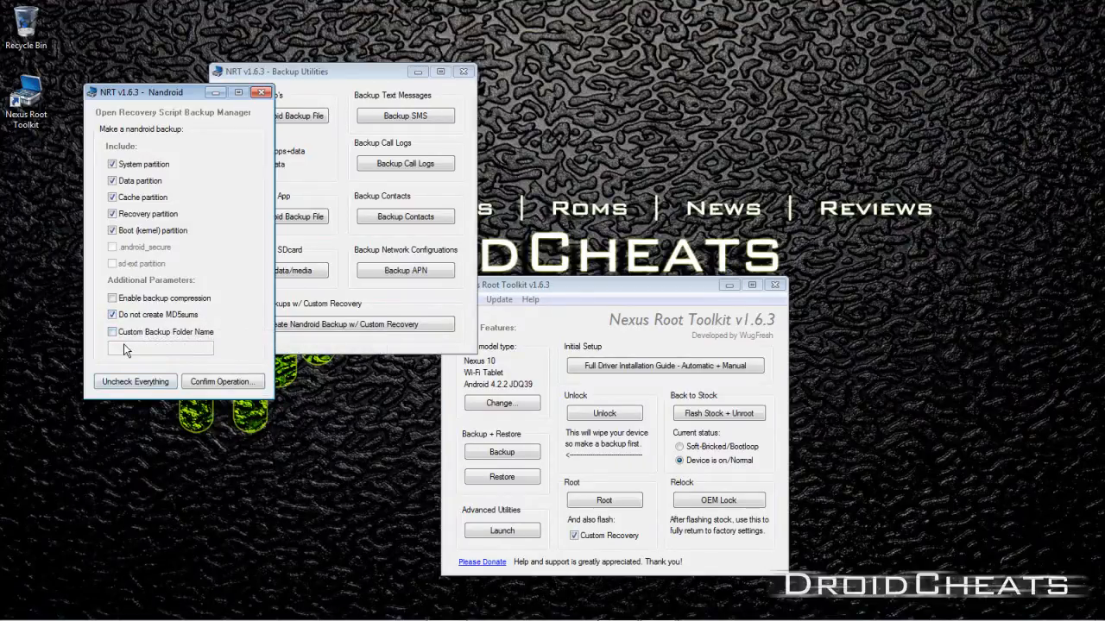
mouse_move(223, 382)
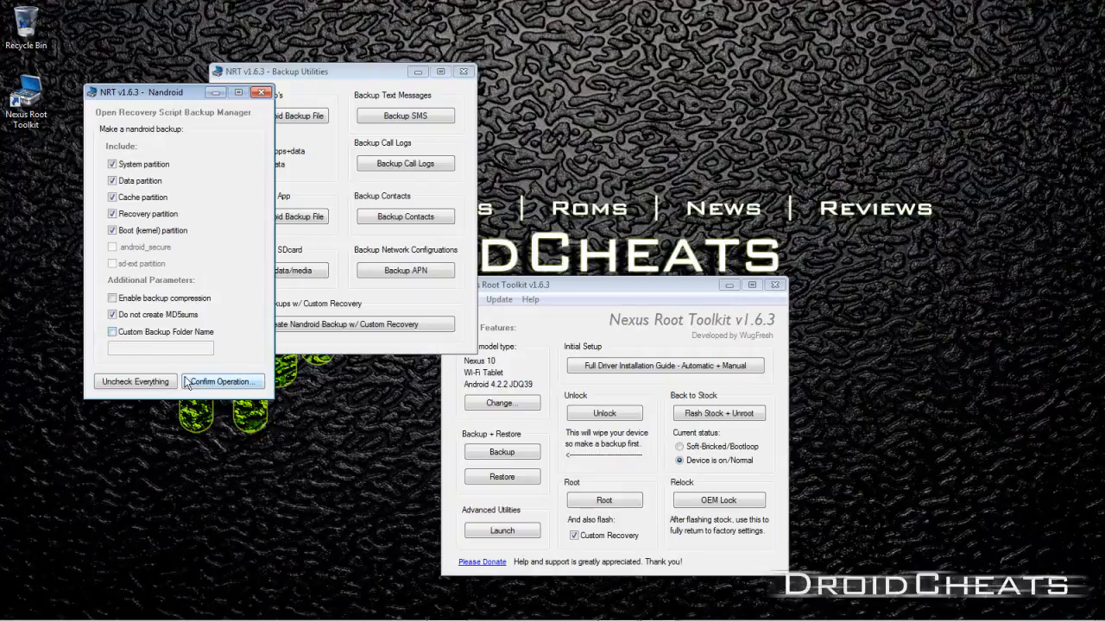
click(221, 381)
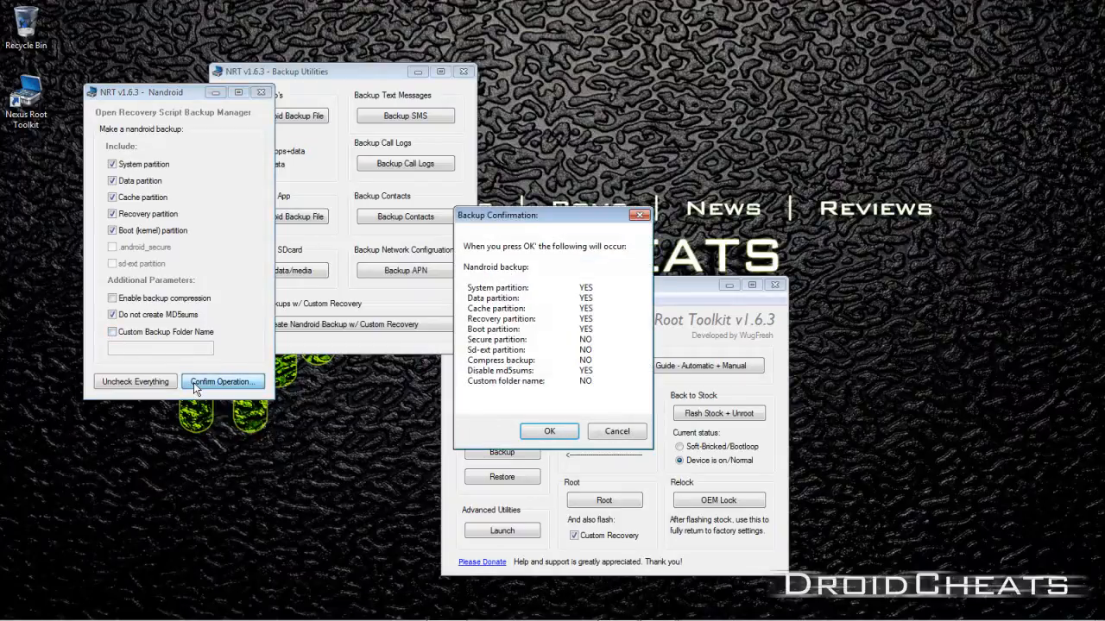
mouse_move(549, 432)
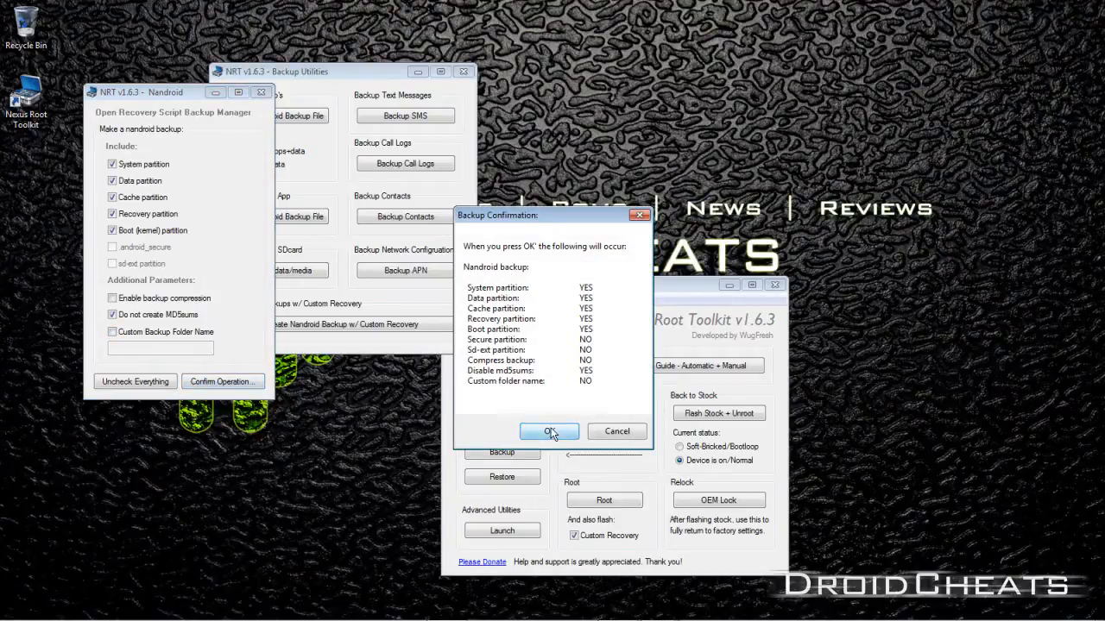
Step: Accept the backup confirmation and choose the TWRP folder as the save location
click(549, 431)
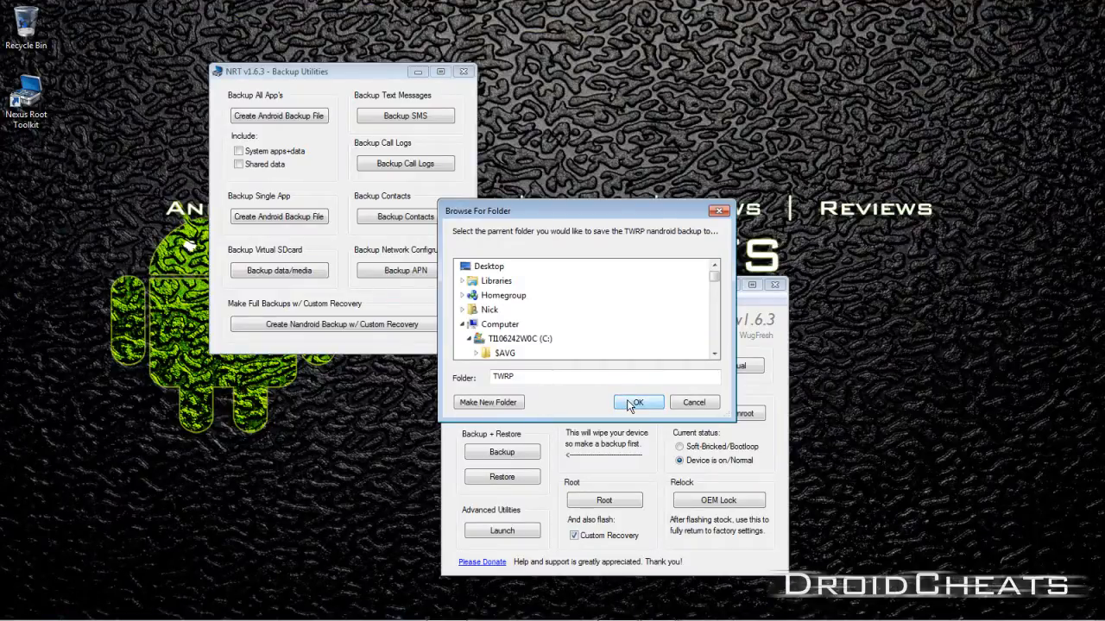
click(637, 402)
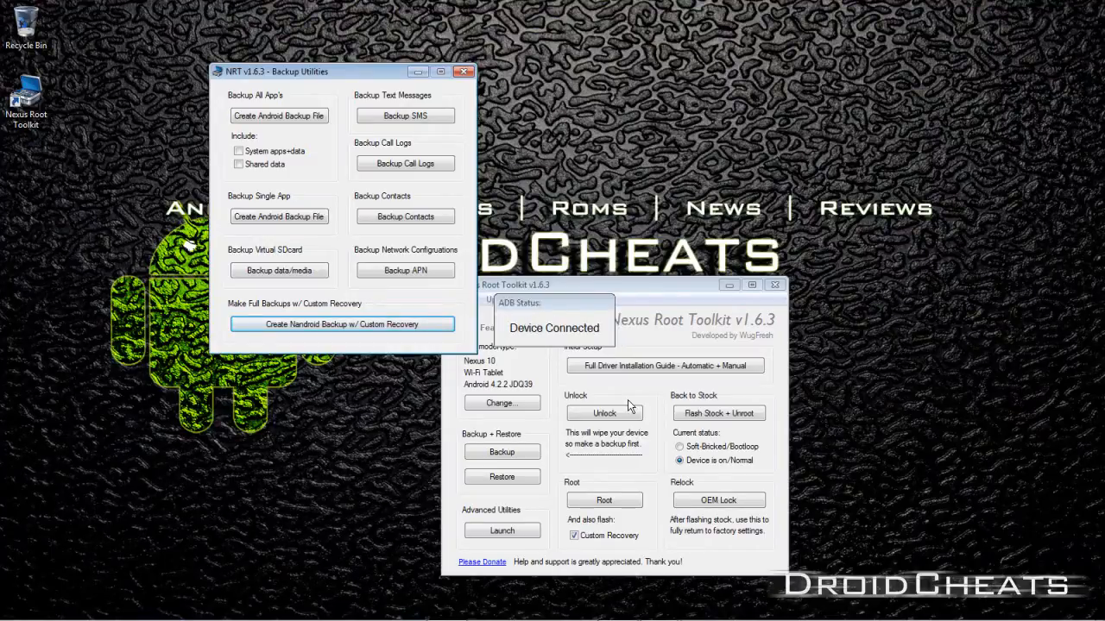
Step: Let the backup run to completion and acknowledge the Process finished notice
click(604, 412)
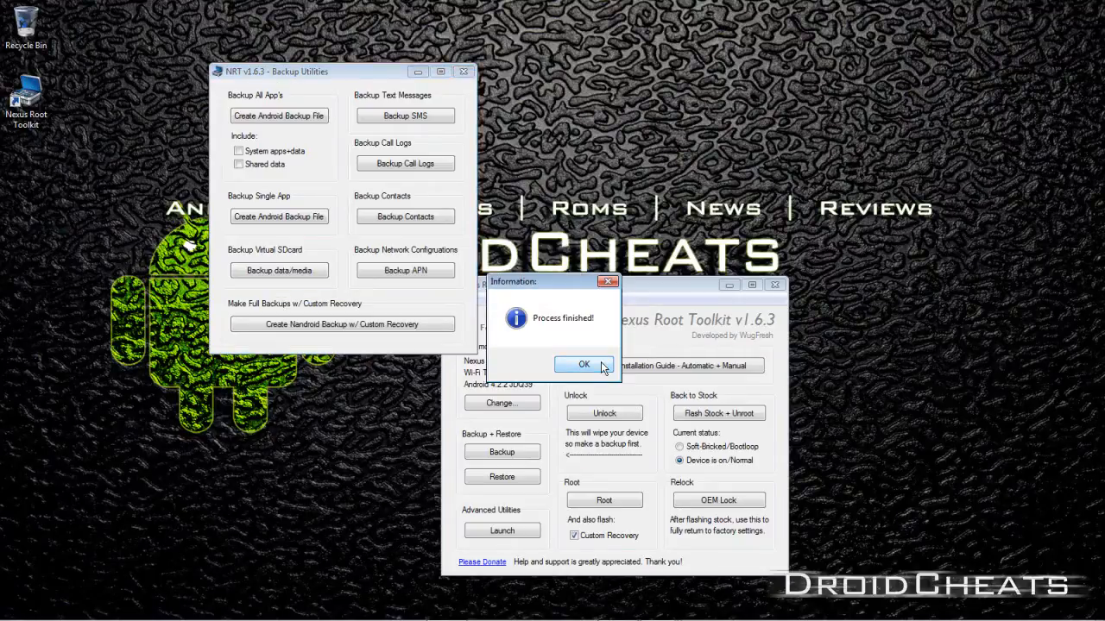
click(583, 364)
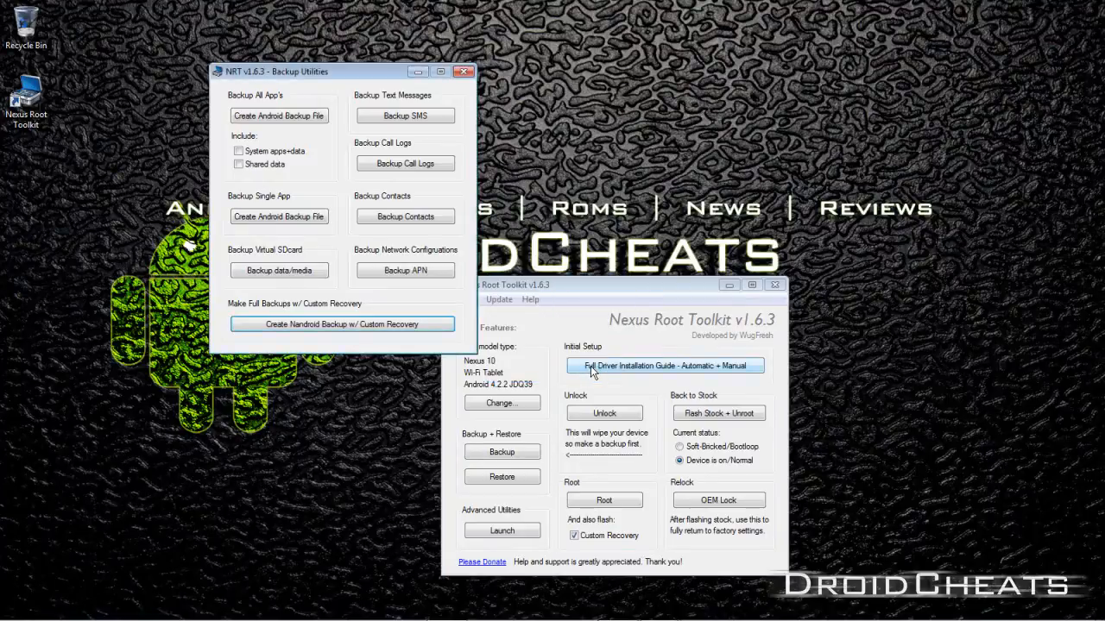